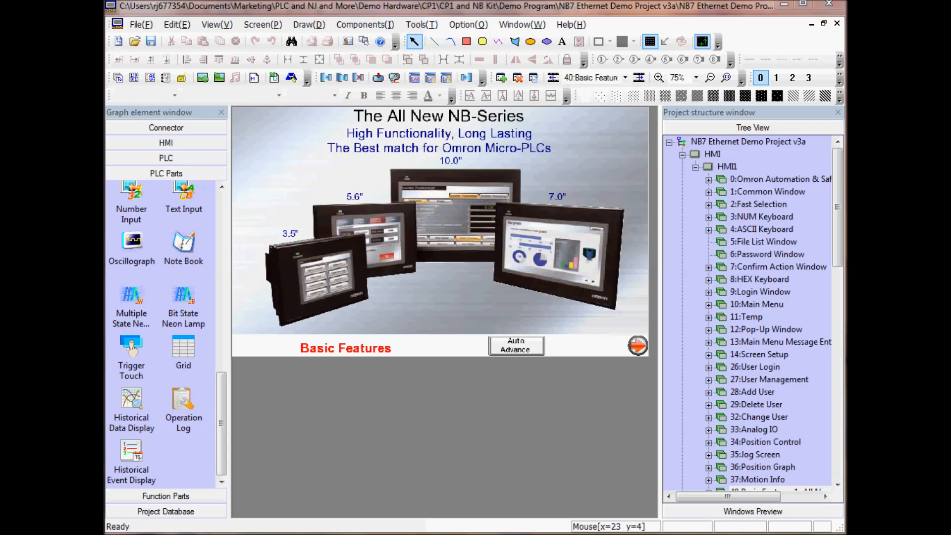
{"action": "mouse_move", "coordinate": [157, 117]}
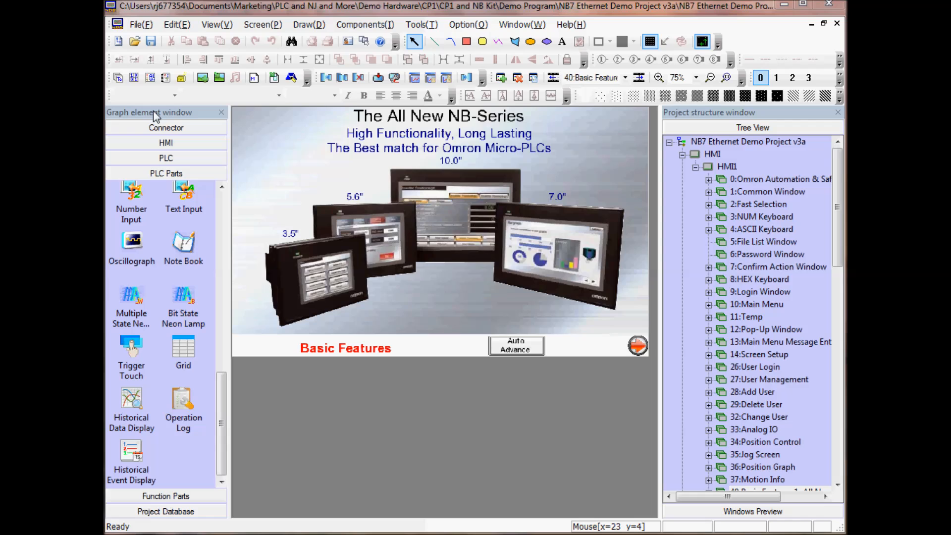
{"action": "mouse_move", "coordinate": [685, 129]}
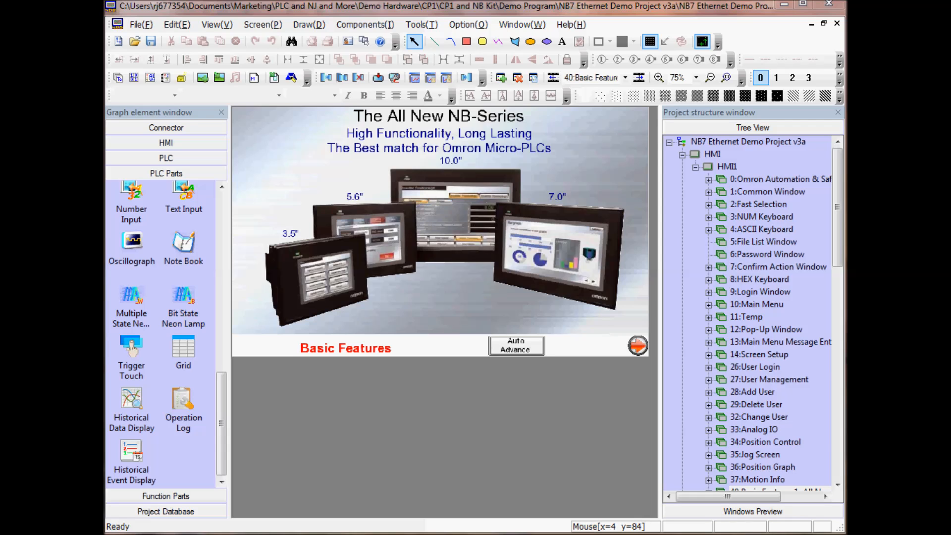
{"action": "mouse_move", "coordinate": [217, 26]}
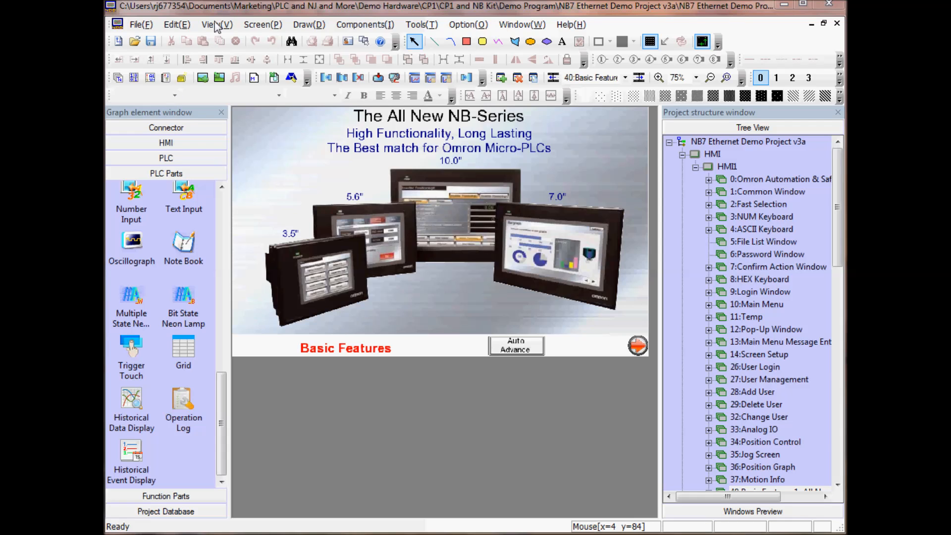
- Bring up the Window menu list to reach the Construct Window network layout
{"action": "left_click", "coordinate": [215, 24]}
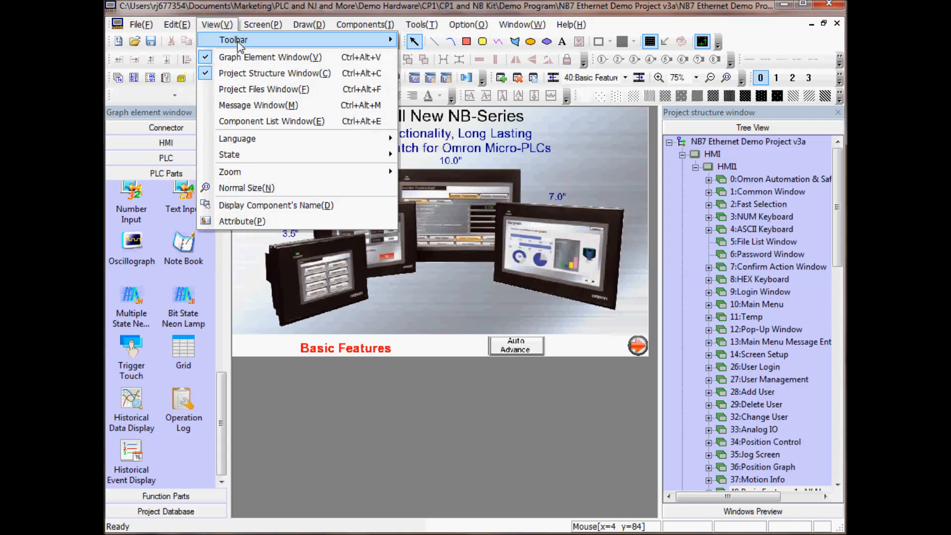
{"action": "mouse_move", "coordinate": [270, 58]}
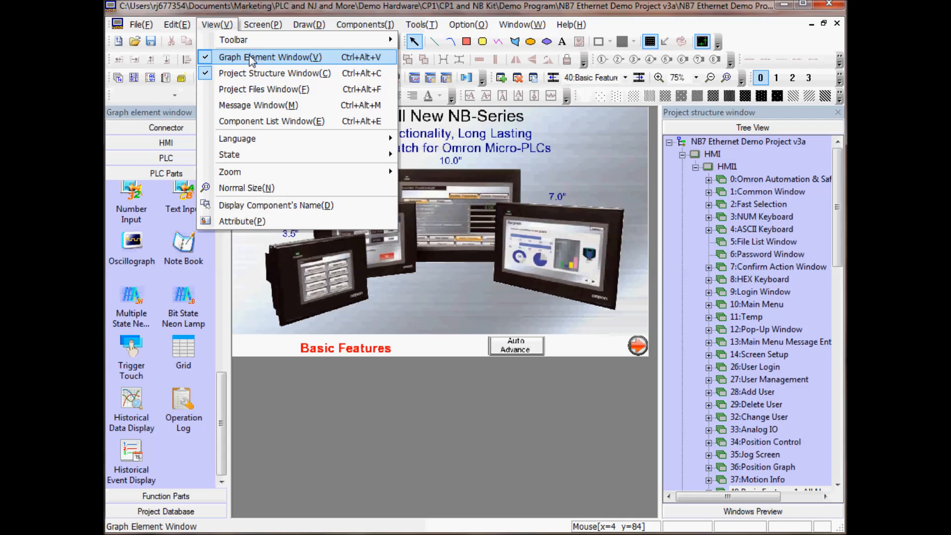
{"action": "mouse_move", "coordinate": [274, 72]}
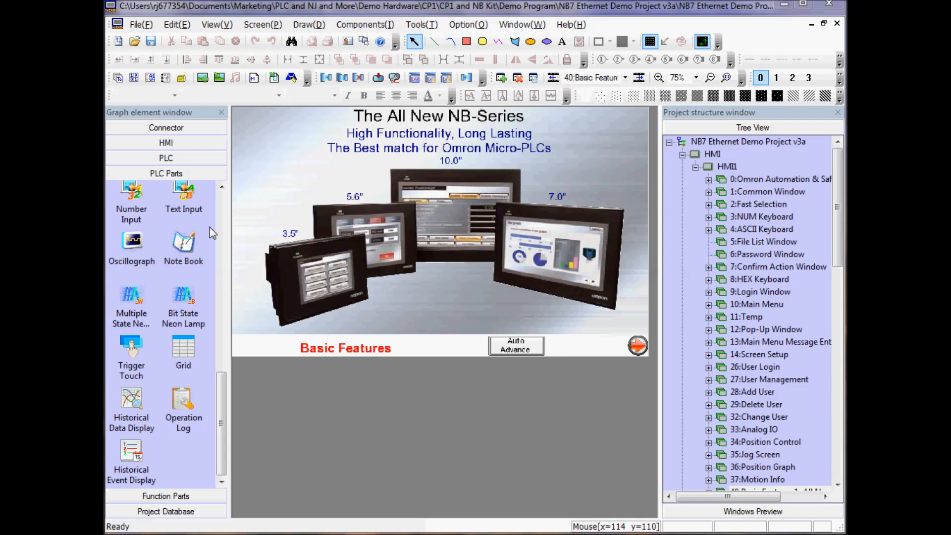
{"action": "mouse_move", "coordinate": [389, 21]}
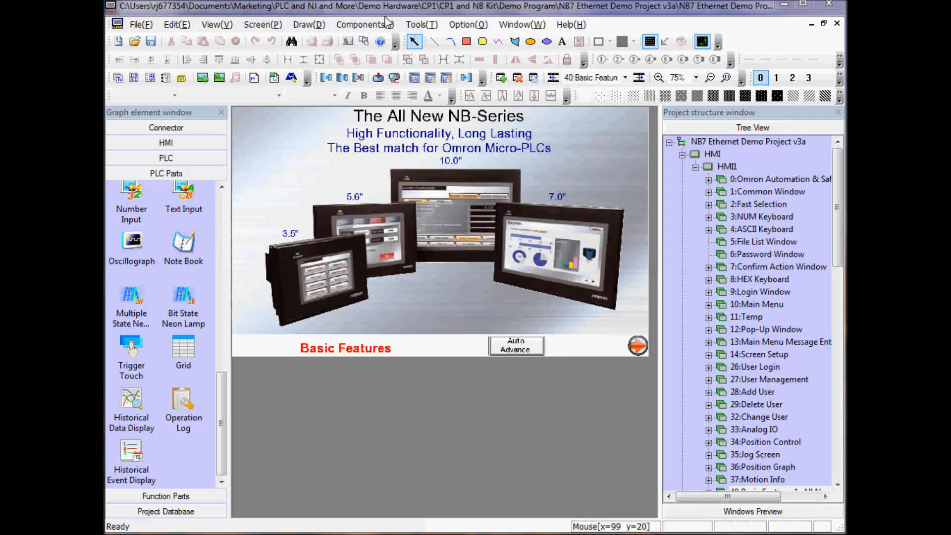
{"action": "left_click", "coordinate": [520, 24]}
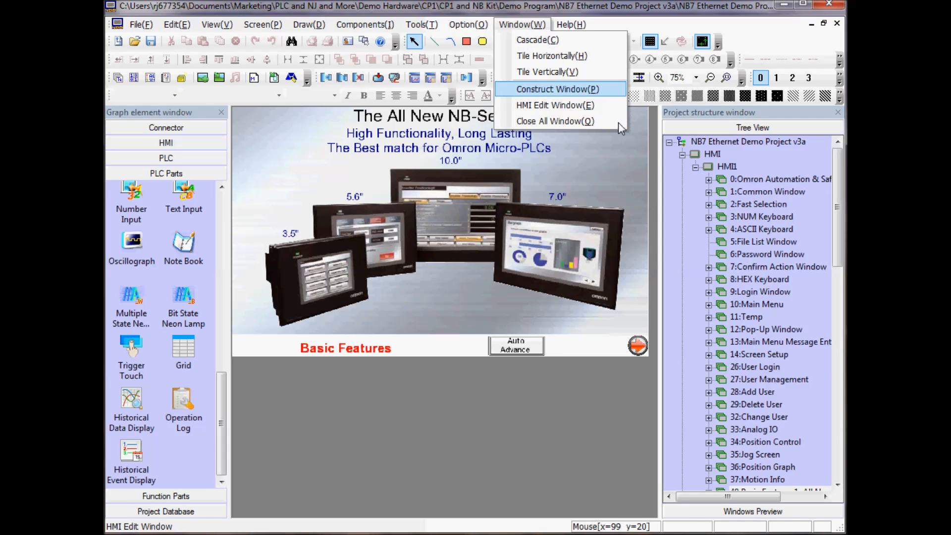
{"action": "mouse_move", "coordinate": [704, 127]}
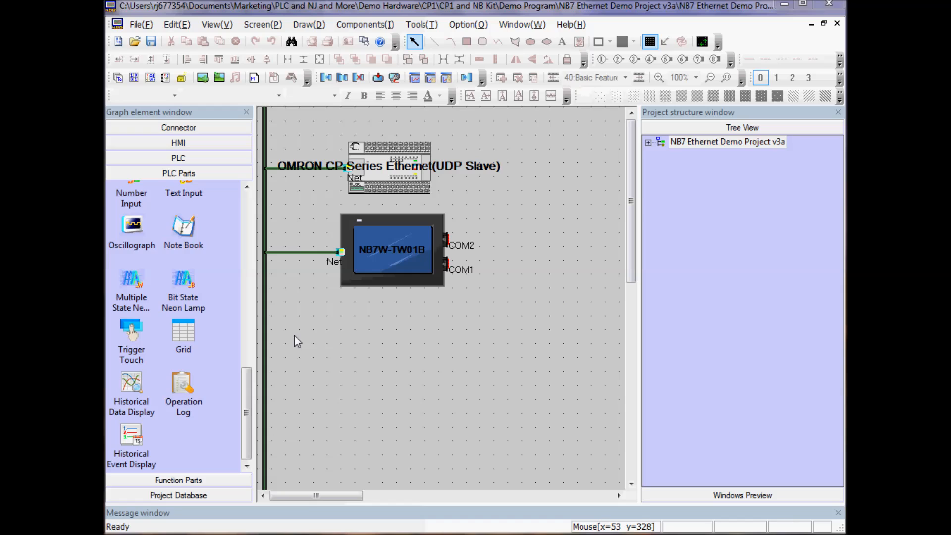
{"action": "mouse_move", "coordinate": [351, 175]}
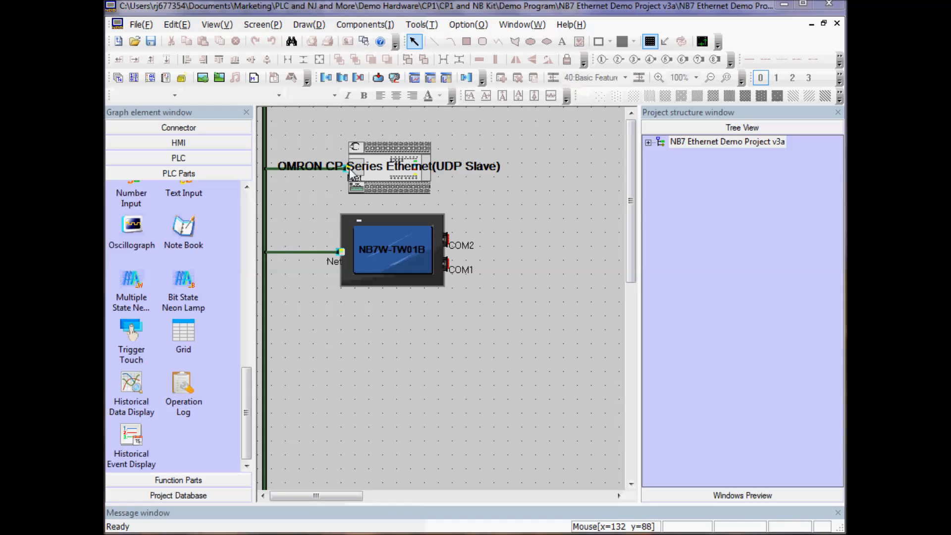
{"action": "mouse_move", "coordinate": [382, 188]}
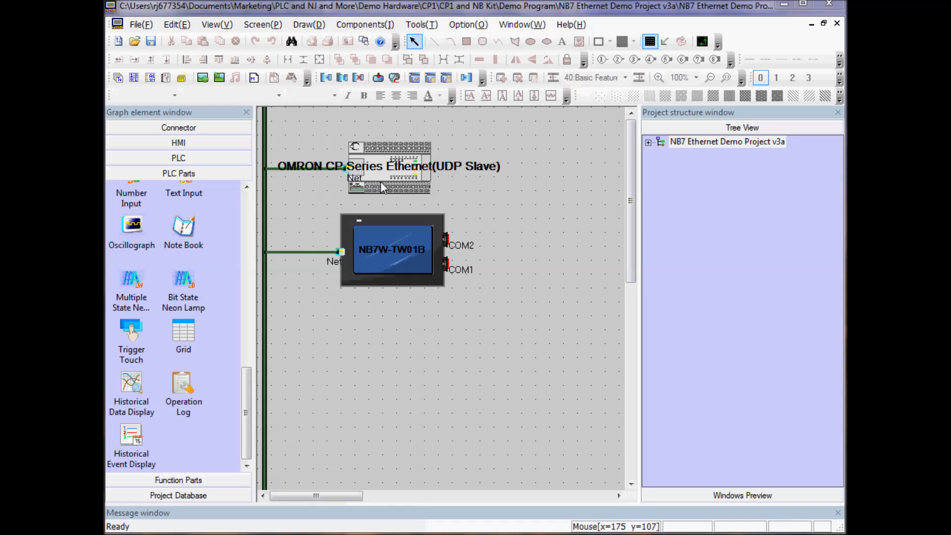
{"action": "double_click", "coordinate": [390, 166]}
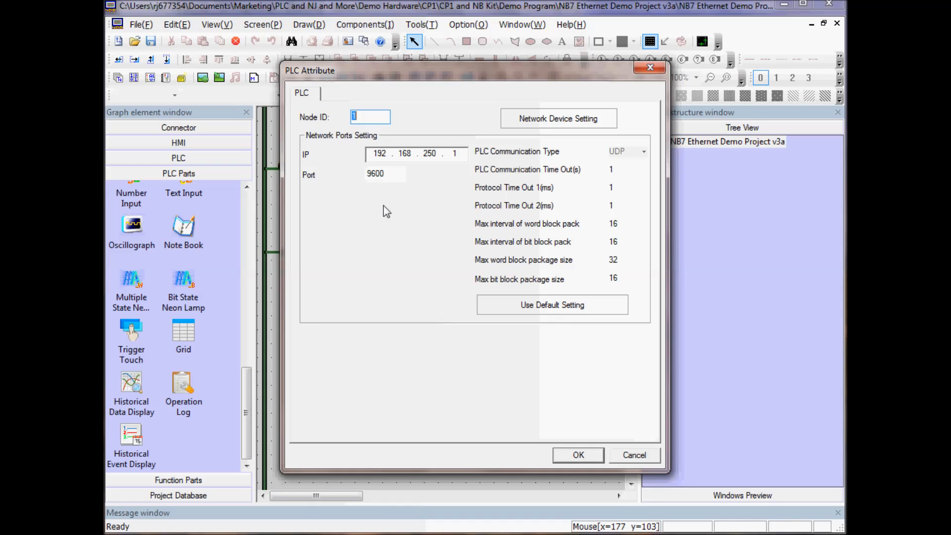
{"action": "mouse_move", "coordinate": [576, 452]}
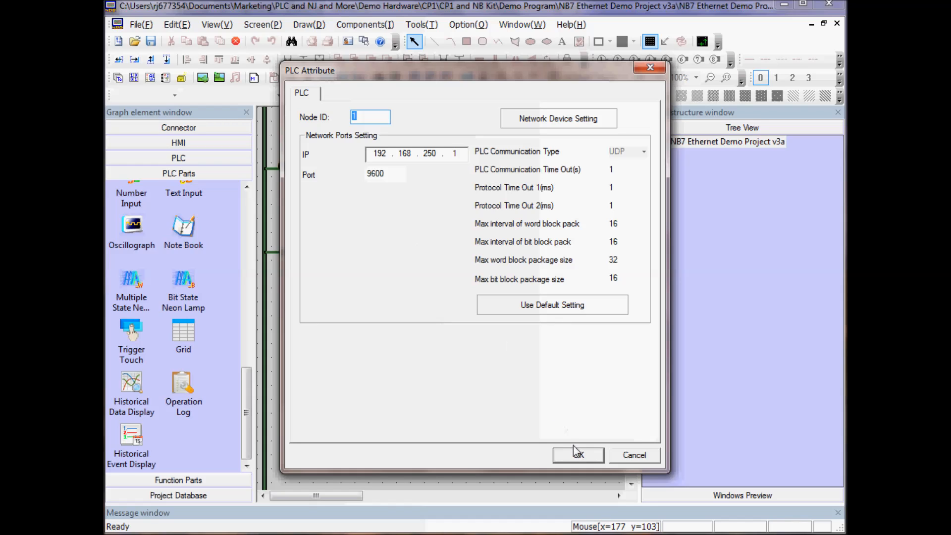
{"action": "left_click", "coordinate": [578, 455]}
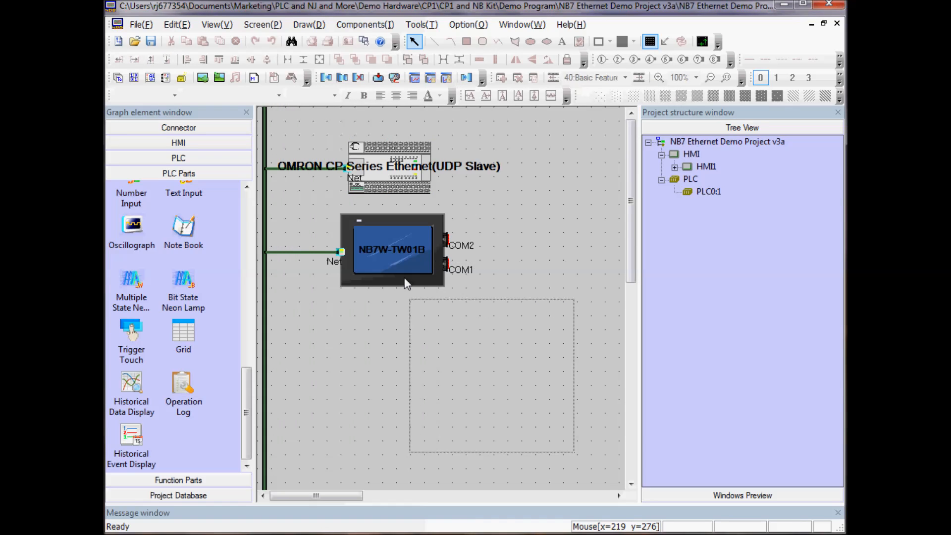
{"action": "double_click", "coordinate": [392, 249]}
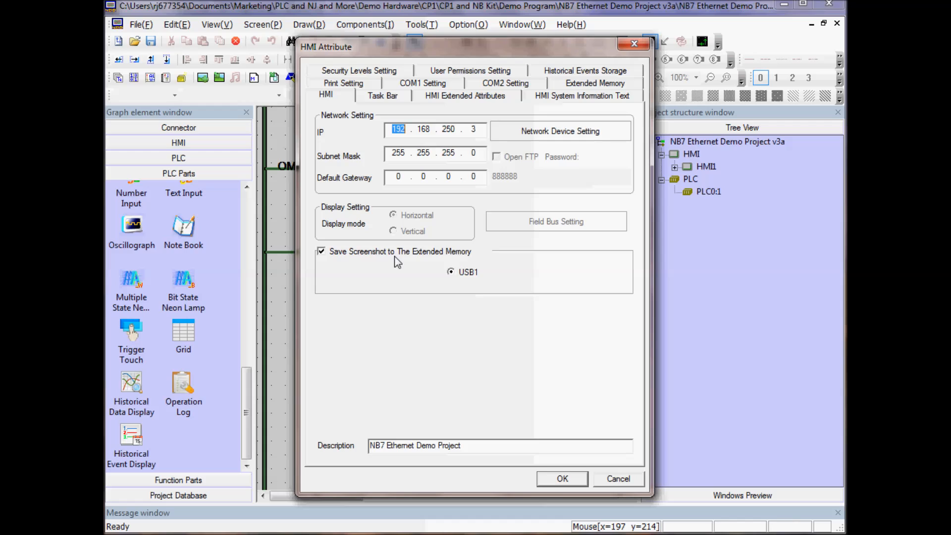
{"action": "mouse_move", "coordinate": [463, 342]}
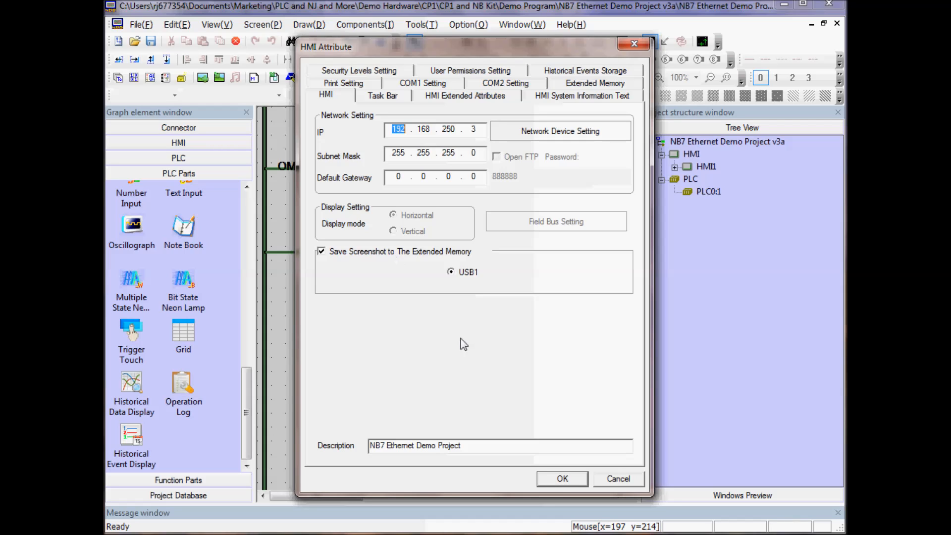
{"action": "left_click", "coordinate": [561, 479]}
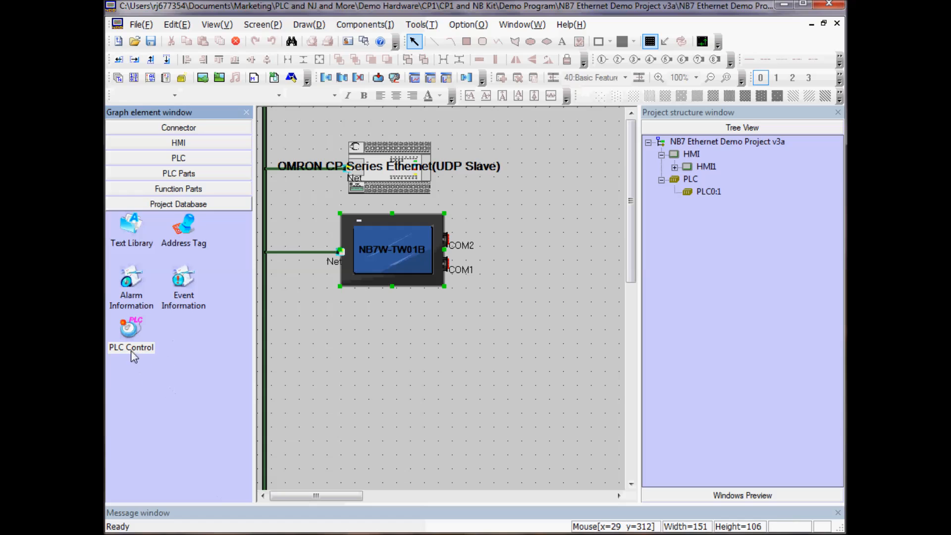
- Create a new PLC Control entry with address type W and address 50
{"action": "double_click", "coordinate": [131, 331]}
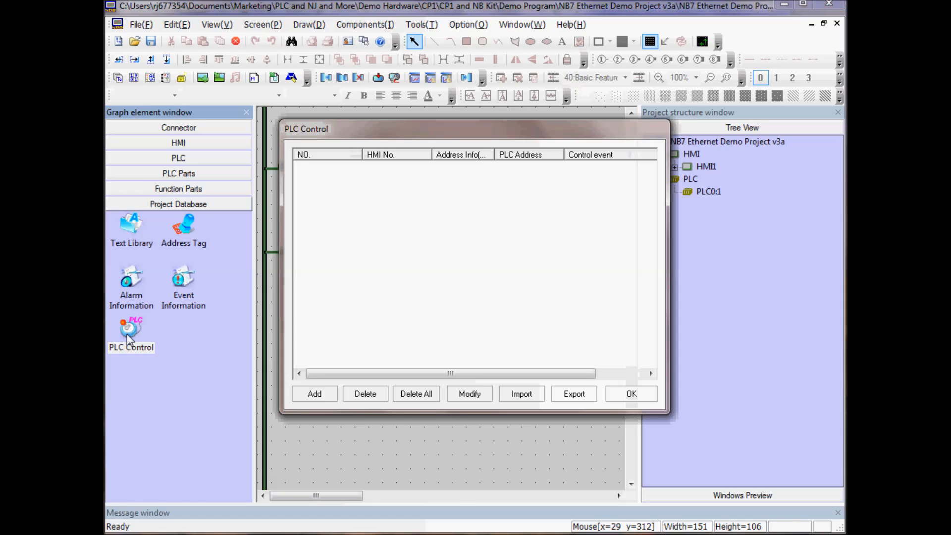
{"action": "left_click", "coordinate": [314, 393]}
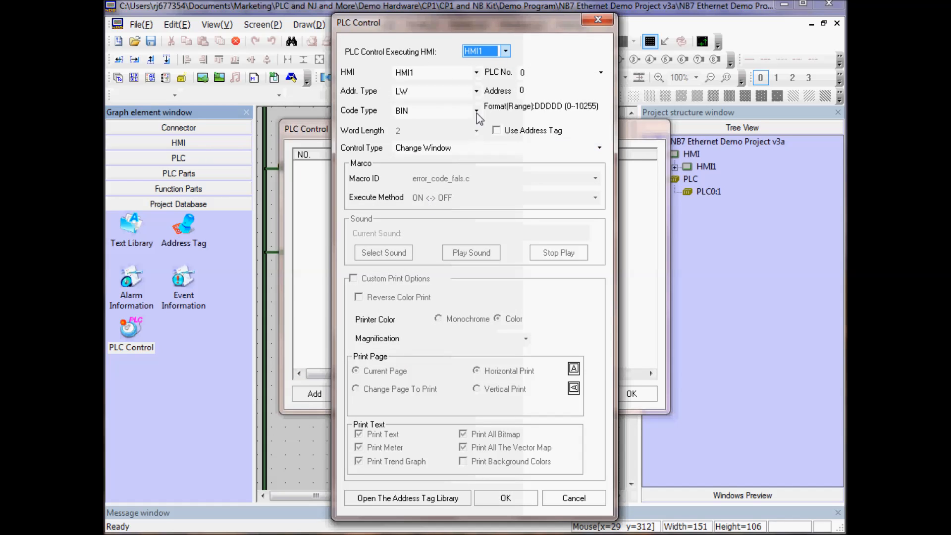
{"action": "left_click", "coordinate": [476, 91]}
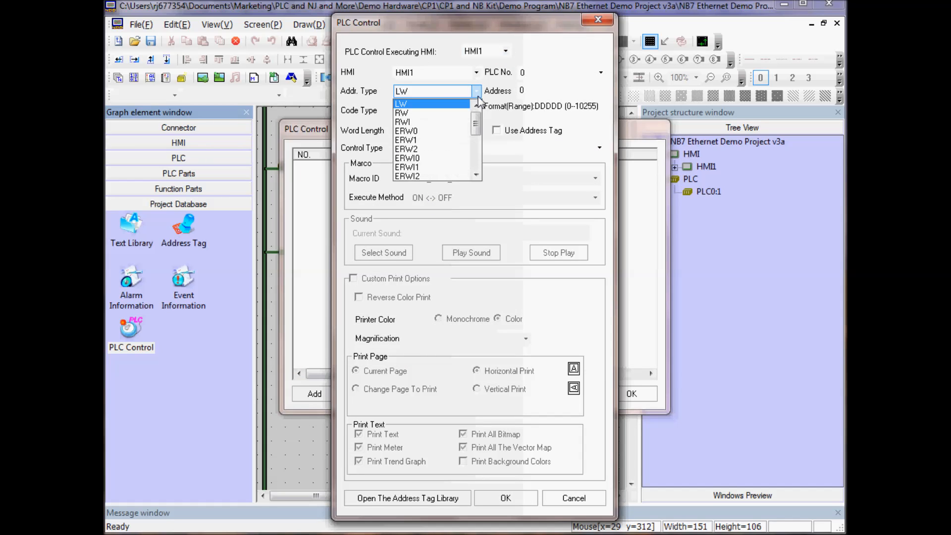
{"action": "scroll", "scroll_direction": "down", "scroll_amount": 3}
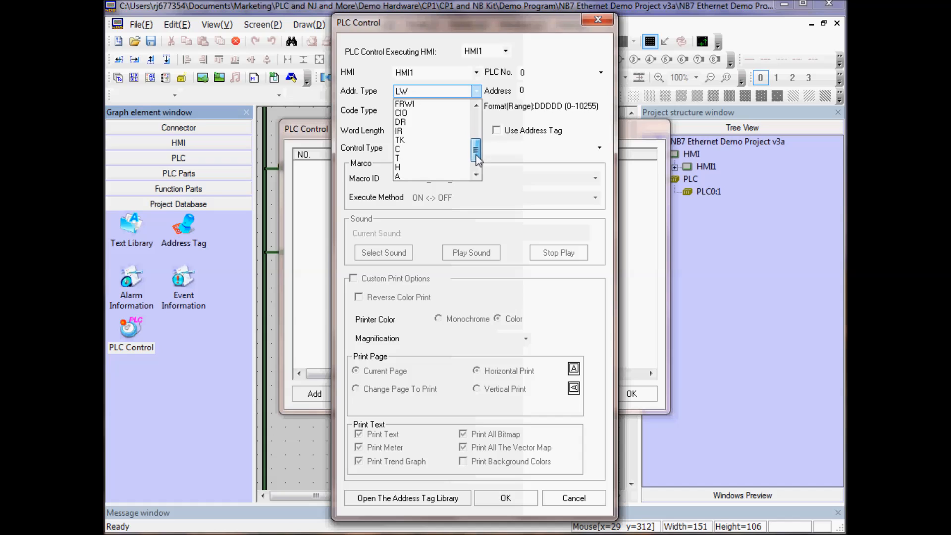
{"action": "scroll", "scroll_direction": "down", "scroll_amount": 3}
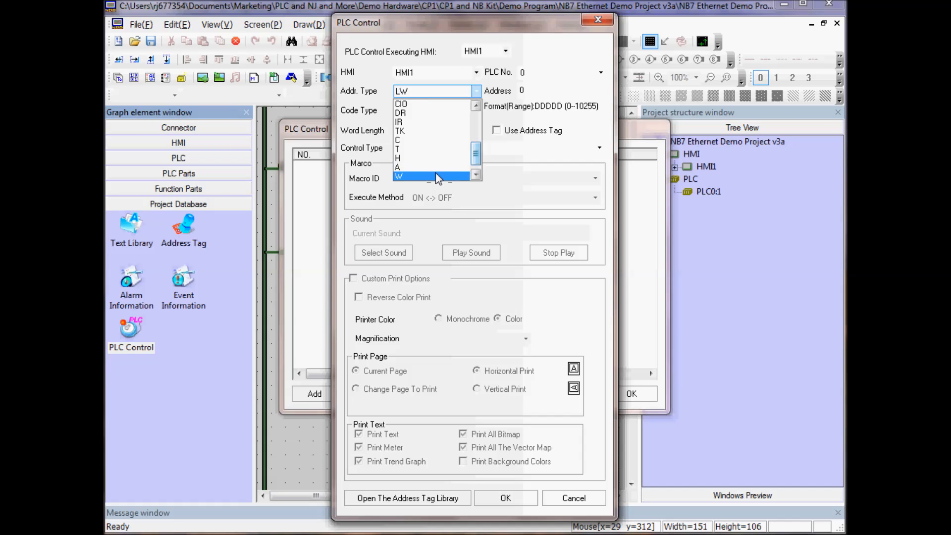
{"action": "left_click", "coordinate": [400, 176]}
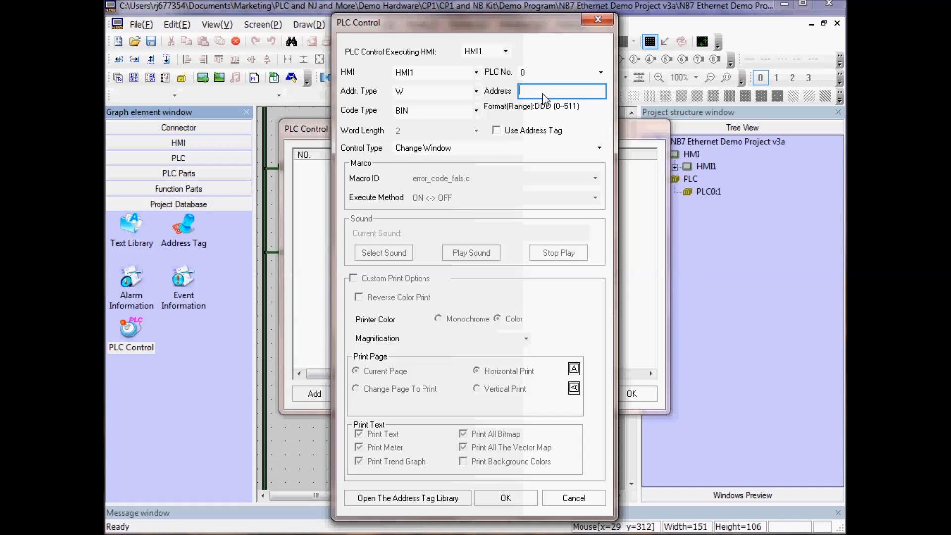
{"action": "type", "text": "50"}
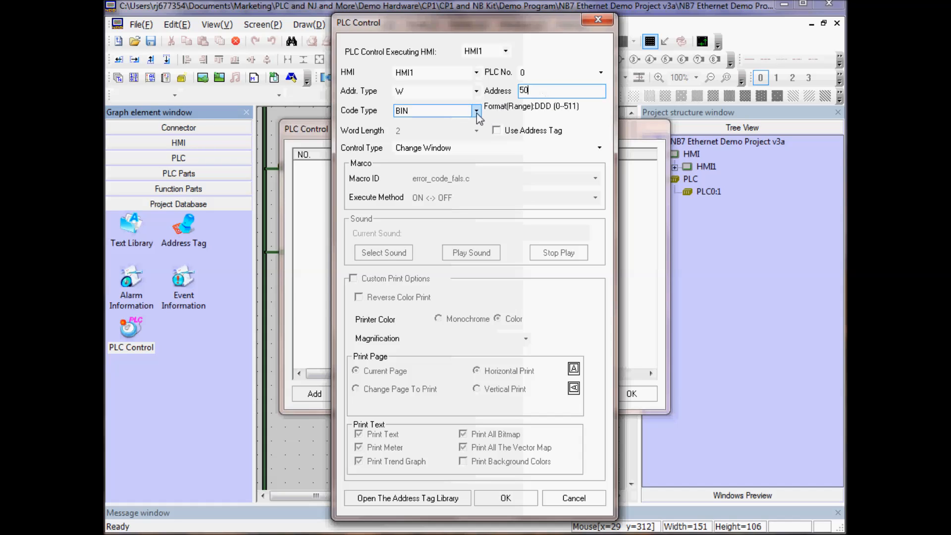
- Set the code type to BCD, save the W50 change-window entry and close the PLC Control list
{"action": "left_click", "coordinate": [477, 110]}
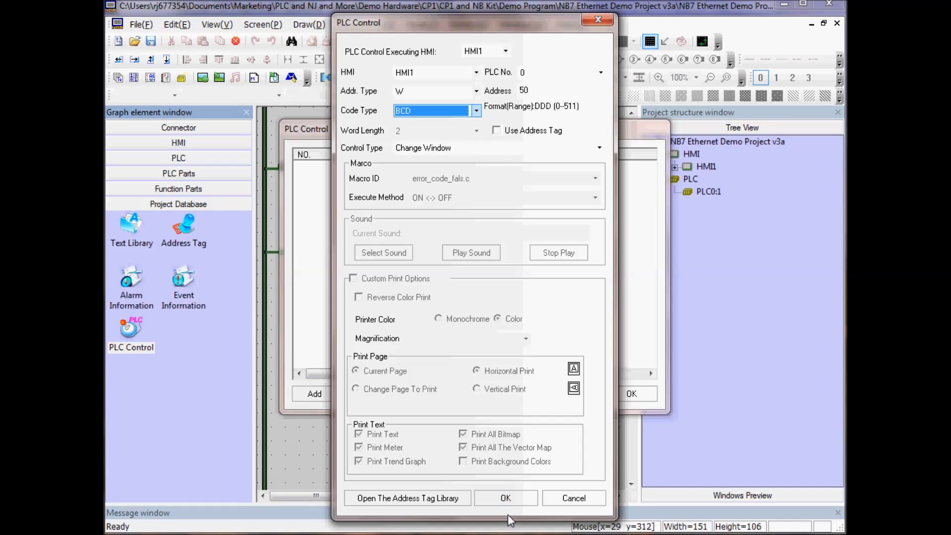
{"action": "left_click", "coordinate": [505, 499]}
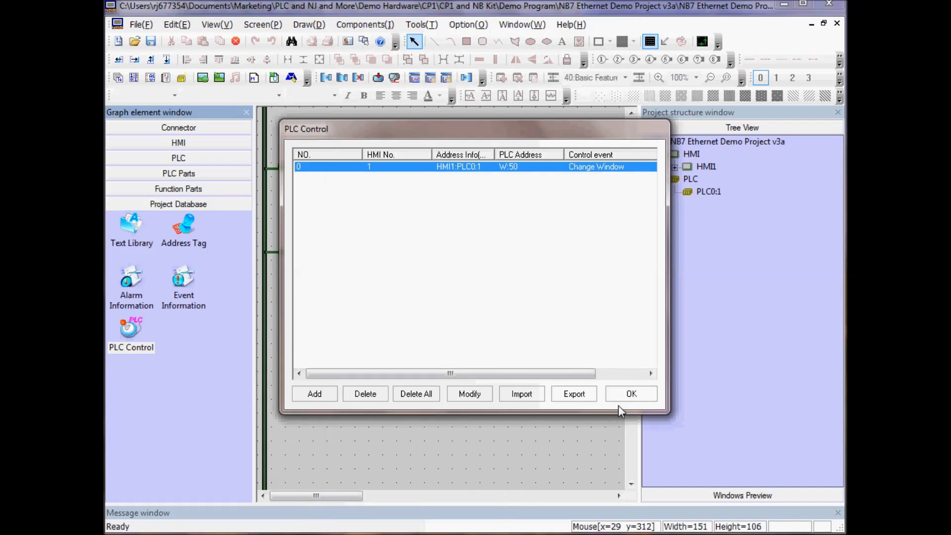
{"action": "left_click", "coordinate": [632, 393]}
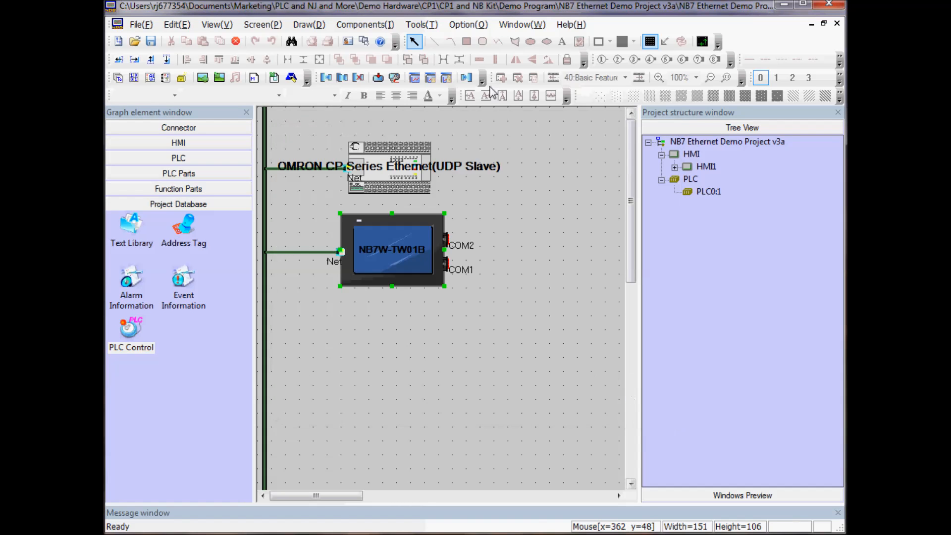
{"action": "left_click", "coordinate": [421, 24]}
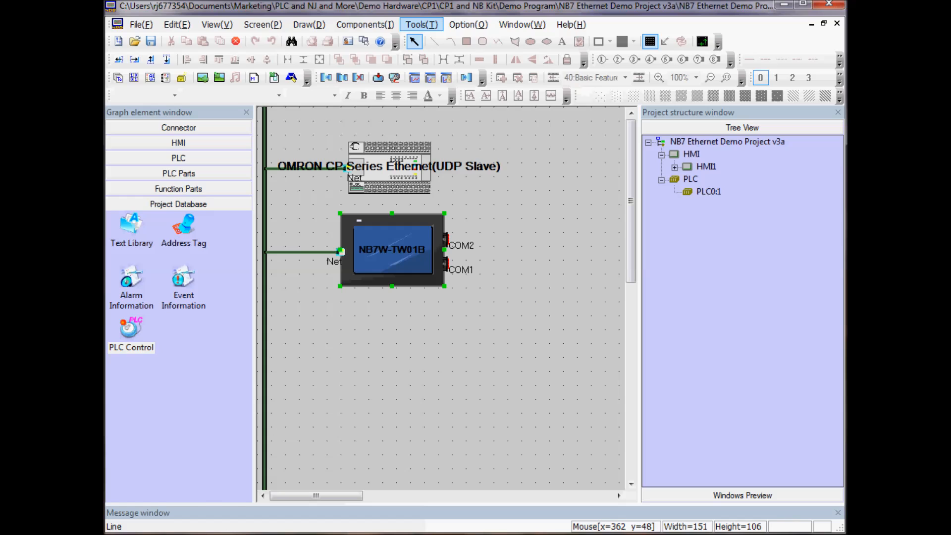
{"action": "mouse_move", "coordinate": [433, 369]}
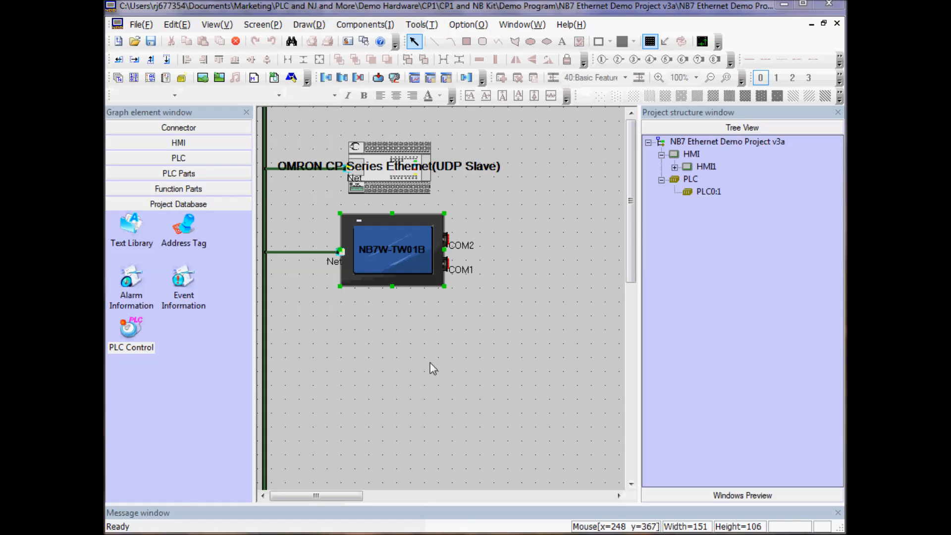
{"action": "left_click", "coordinate": [421, 24]}
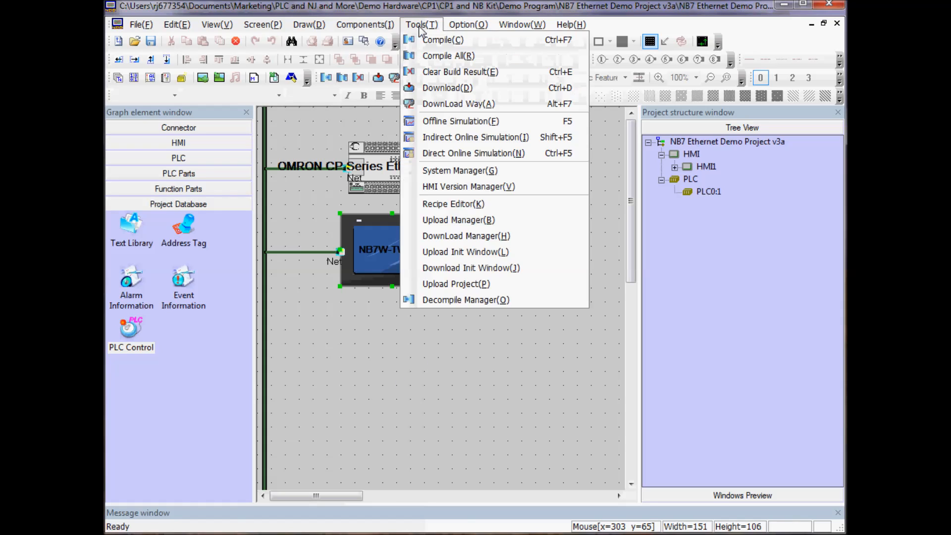
{"action": "mouse_move", "coordinate": [460, 120]}
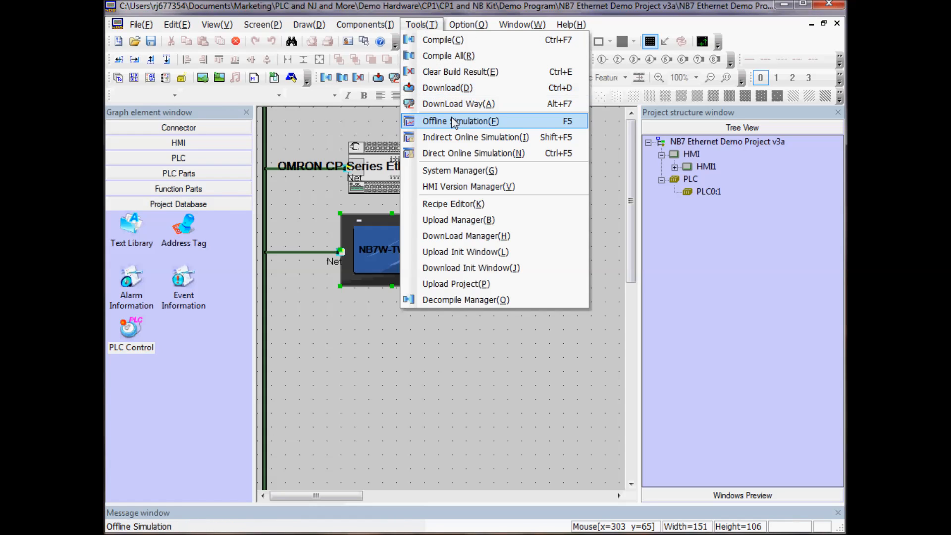
{"action": "mouse_move", "coordinate": [458, 104]}
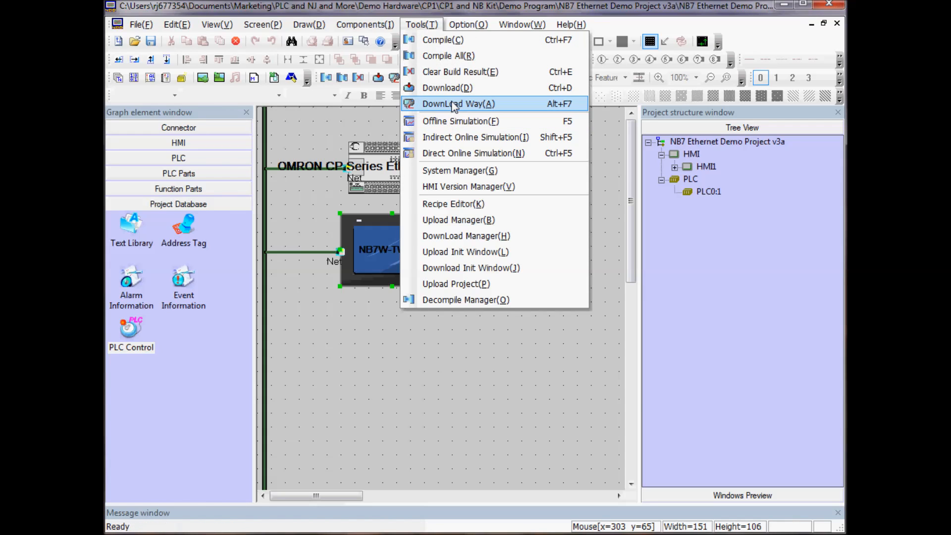
{"action": "left_click", "coordinate": [459, 103]}
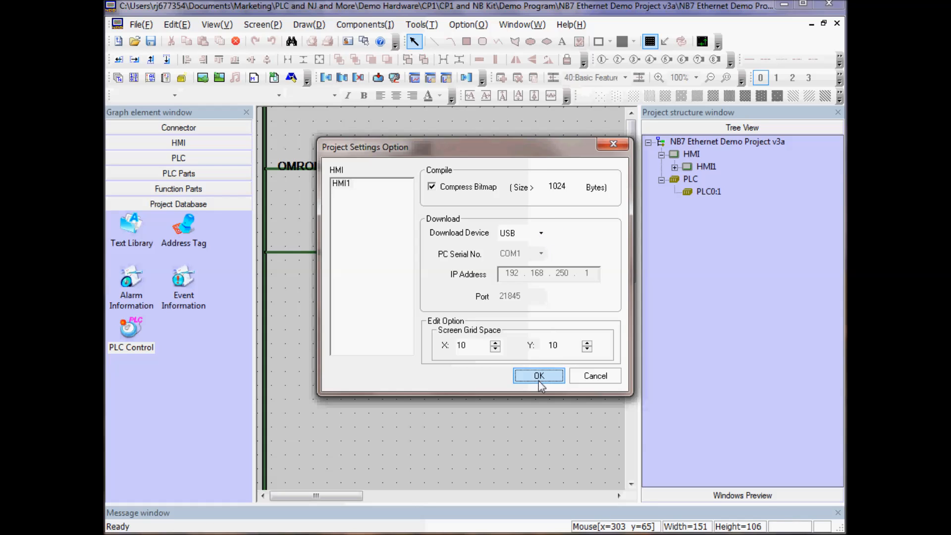
{"action": "left_click", "coordinate": [539, 375]}
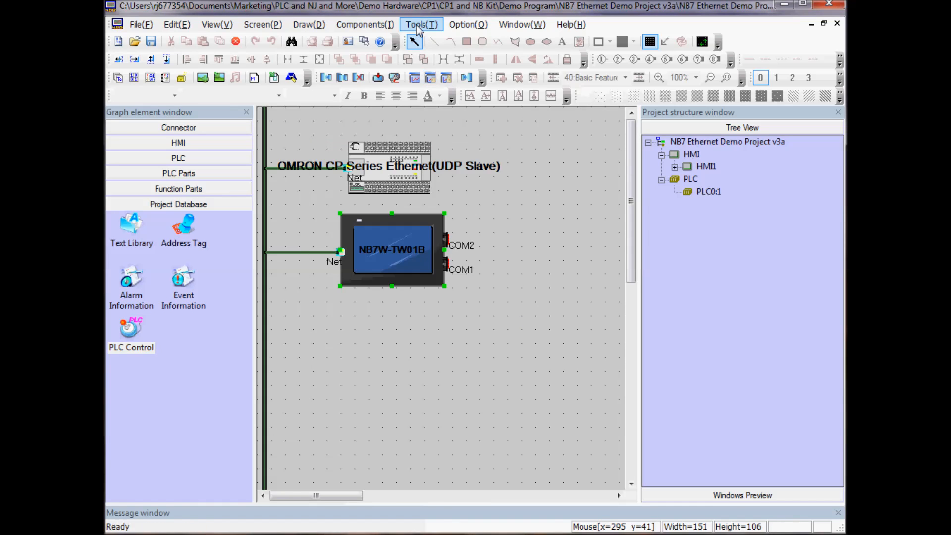
{"action": "left_click", "coordinate": [421, 24]}
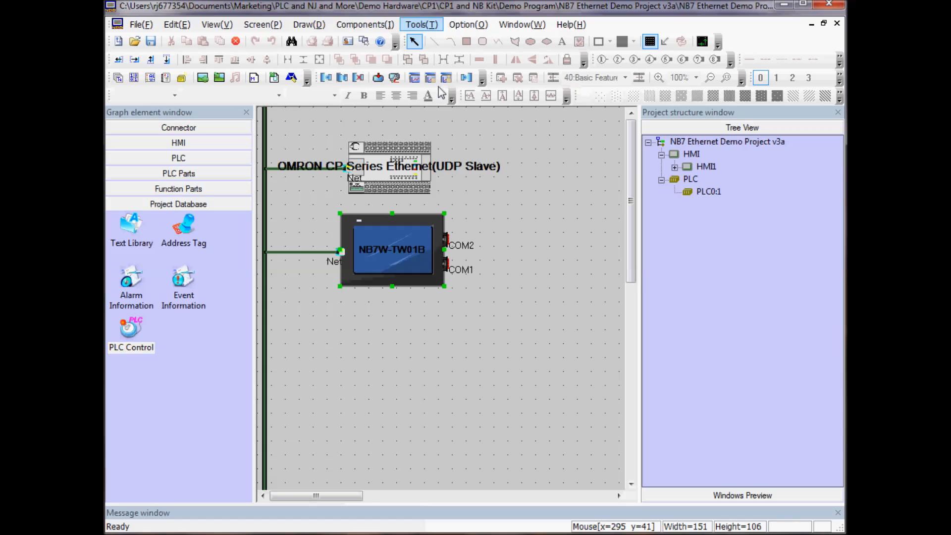
- Download the data file to HMI1 over USB and acknowledge the success message
{"action": "left_click", "coordinate": [421, 23]}
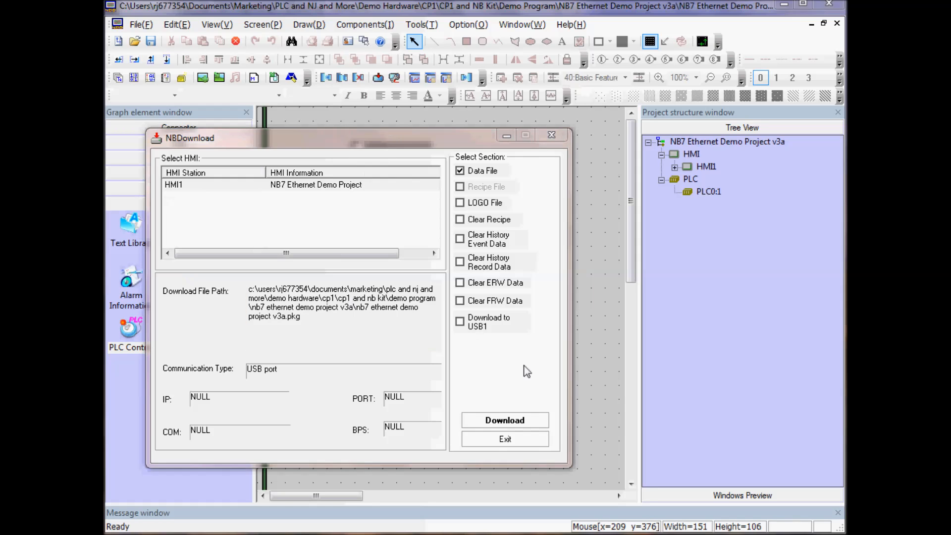
{"action": "left_click", "coordinate": [504, 420]}
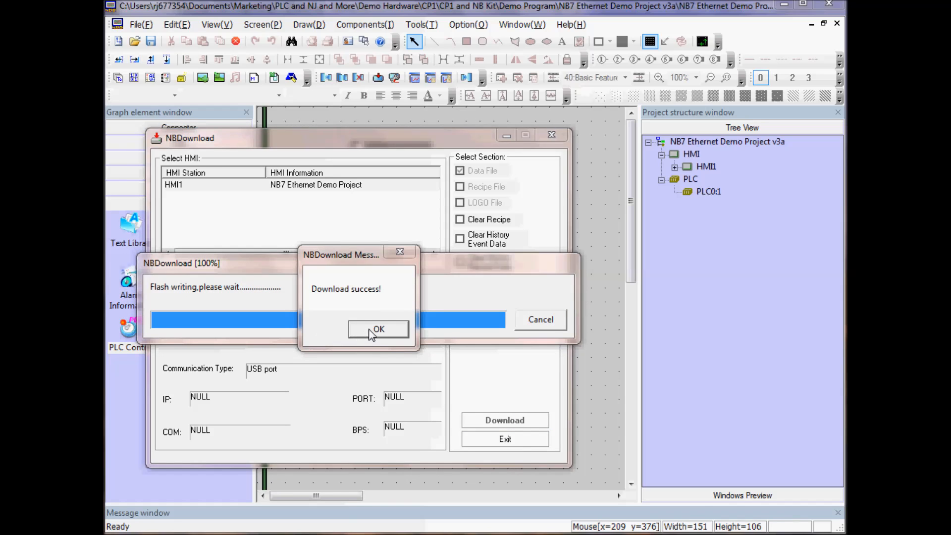
{"action": "left_click", "coordinate": [377, 329]}
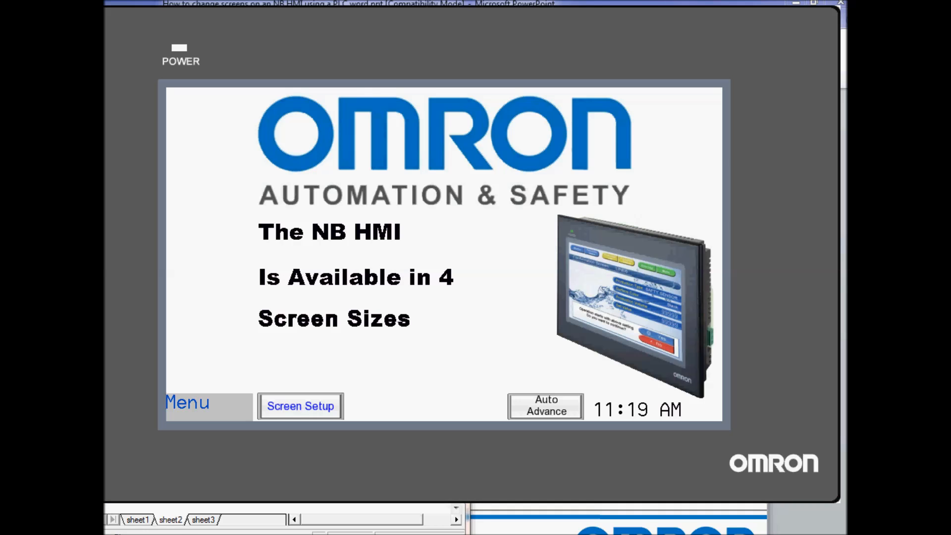
{"action": "mouse_move", "coordinate": [123, 268]}
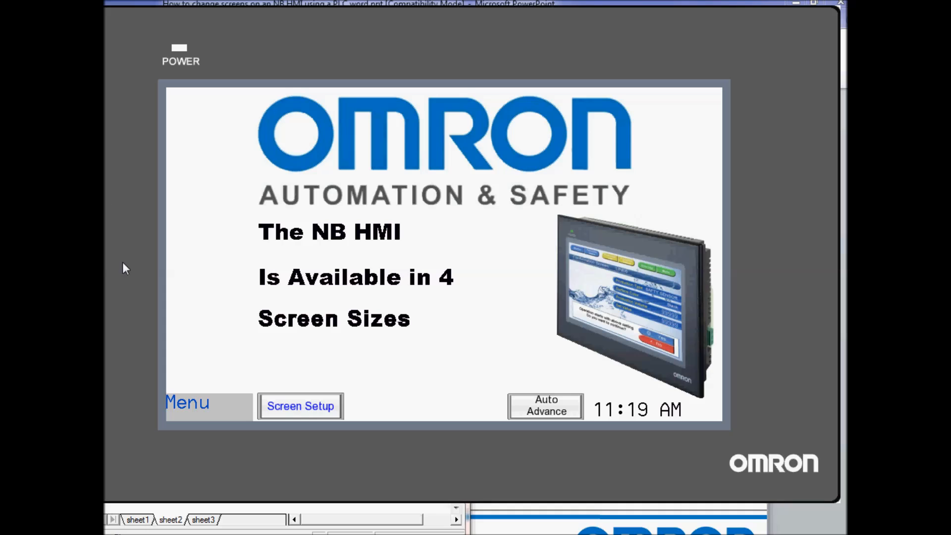
{"action": "mouse_move", "coordinate": [148, 529]}
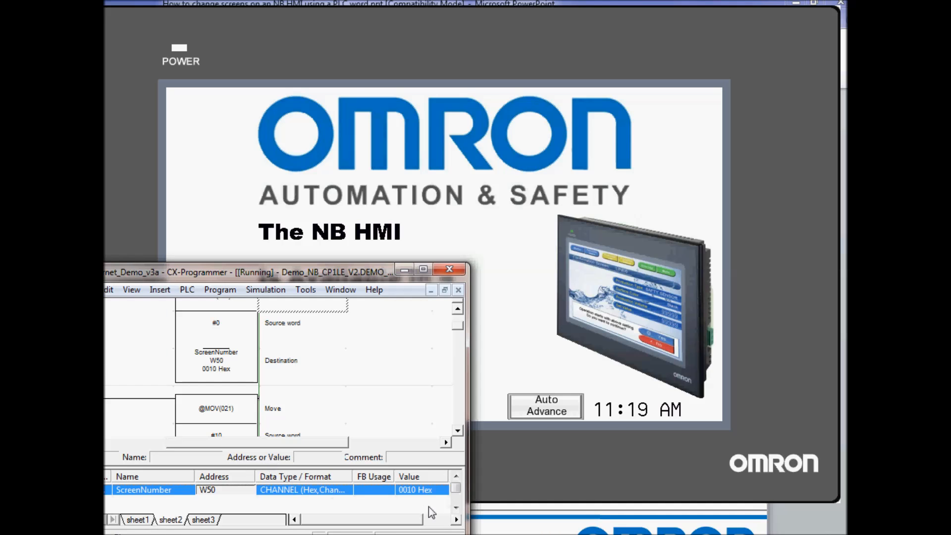
{"action": "mouse_move", "coordinate": [384, 494]}
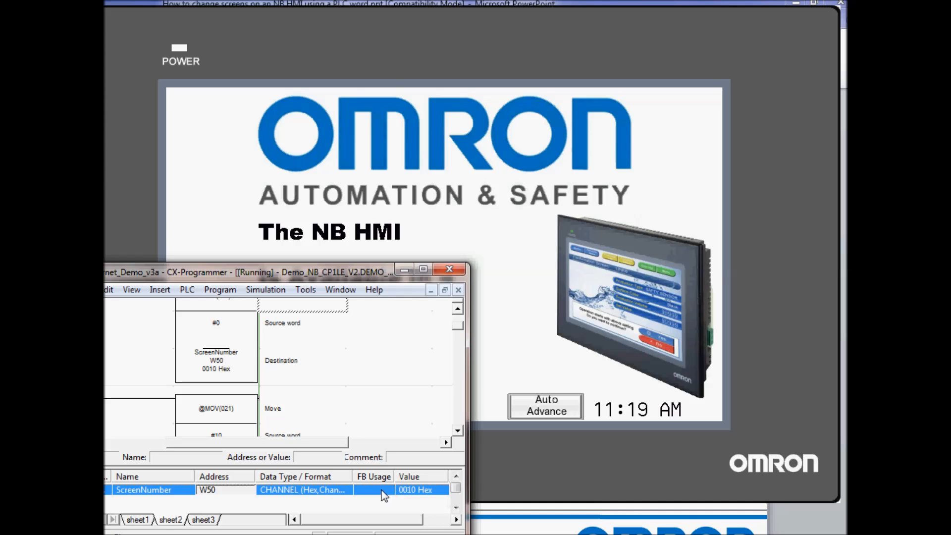
- Edit ScreenNumber word W50 in the watch window so the HMI switches screens
{"action": "double_click", "coordinate": [415, 489]}
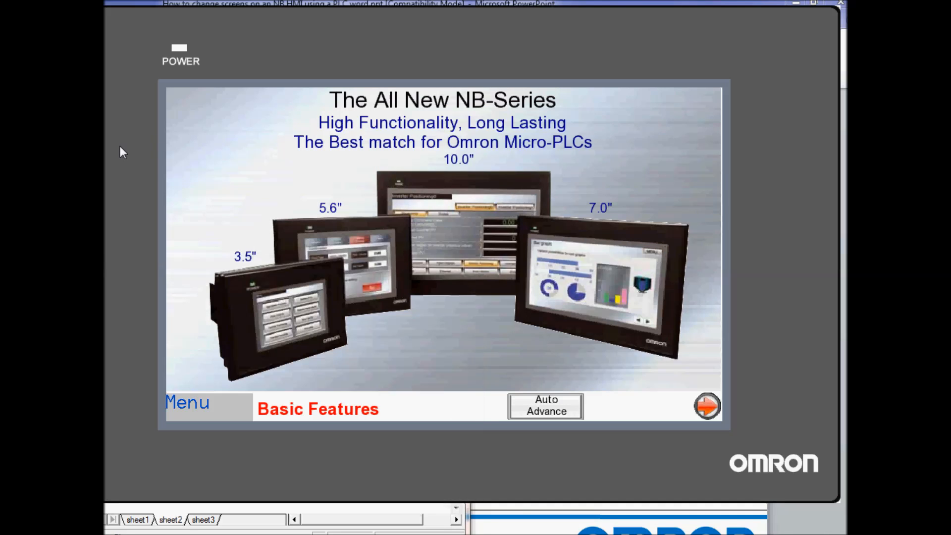
{"action": "mouse_move", "coordinate": [179, 413]}
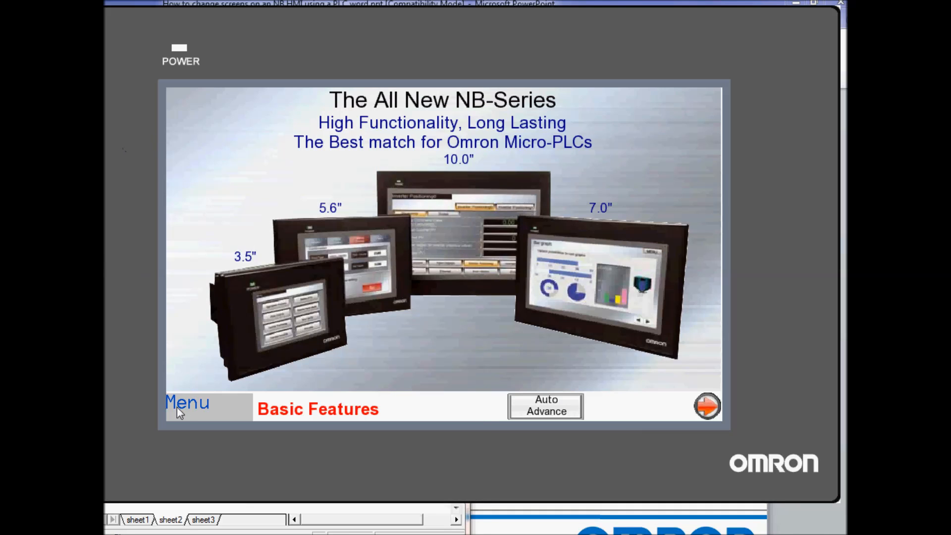